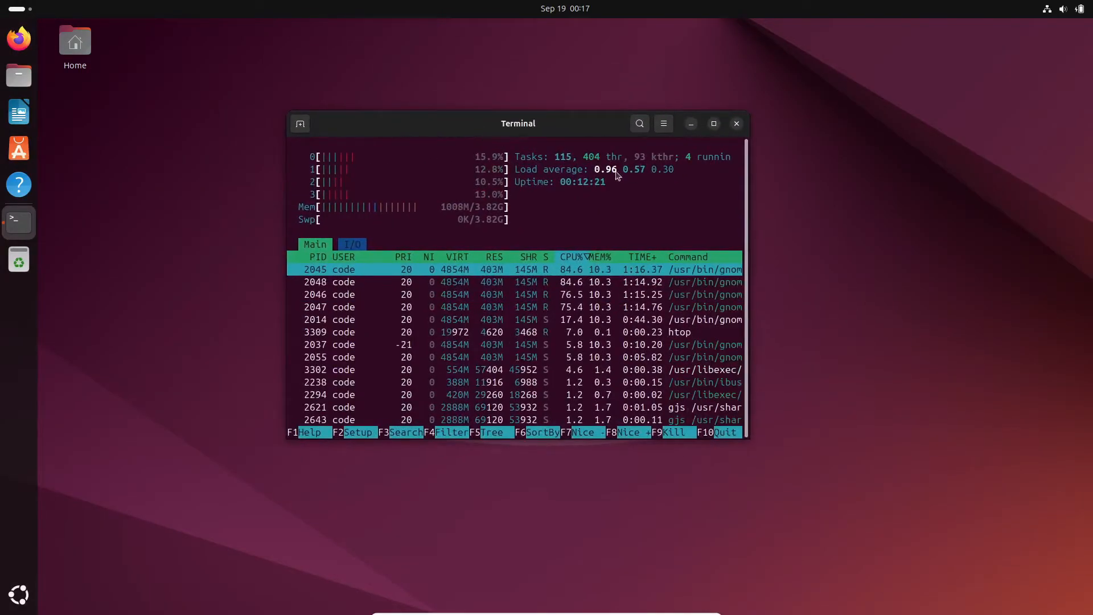
Quit htop and close the Terminal, returning to the empty desktop
{"action": "left_click", "coordinate": [736, 123]}
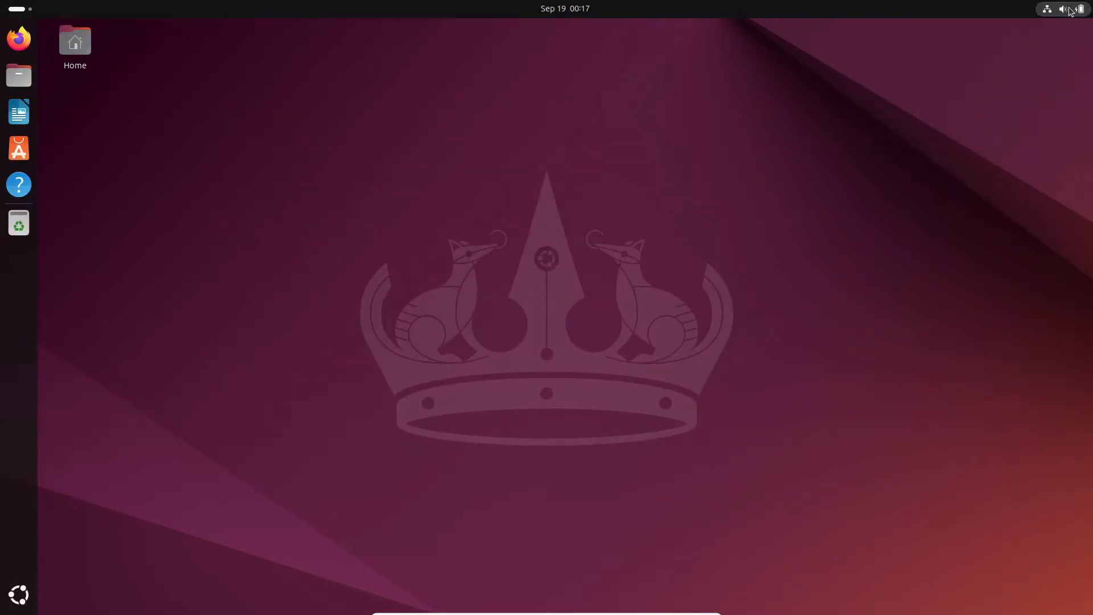
{"action": "left_click", "coordinate": [19, 222]}
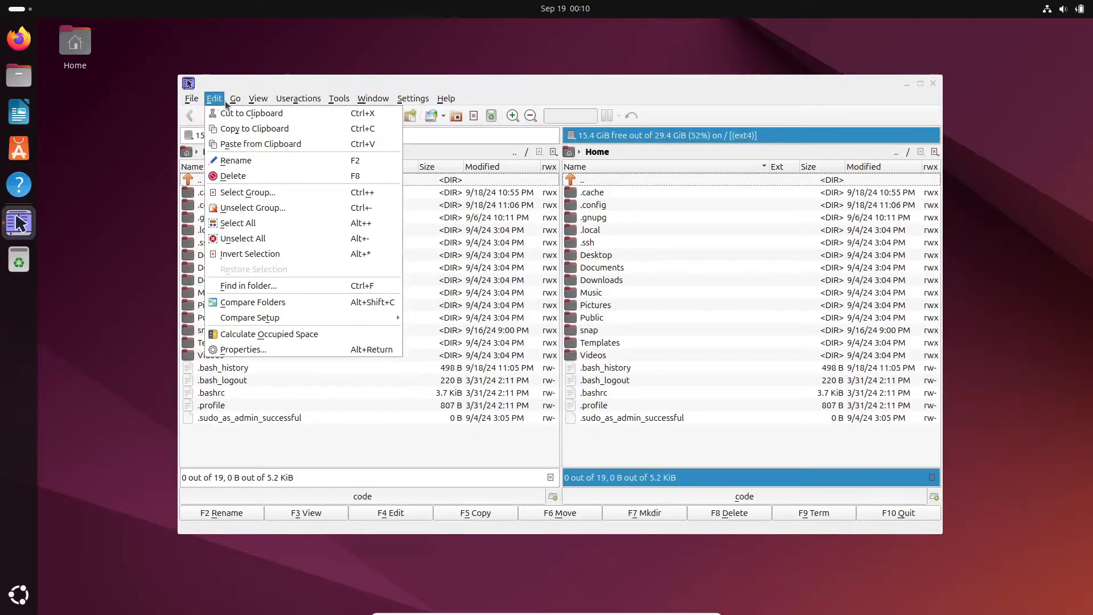
Browse the Edit, Tools and Help menus and view Krusader's version and components details
{"action": "left_click", "coordinate": [298, 98]}
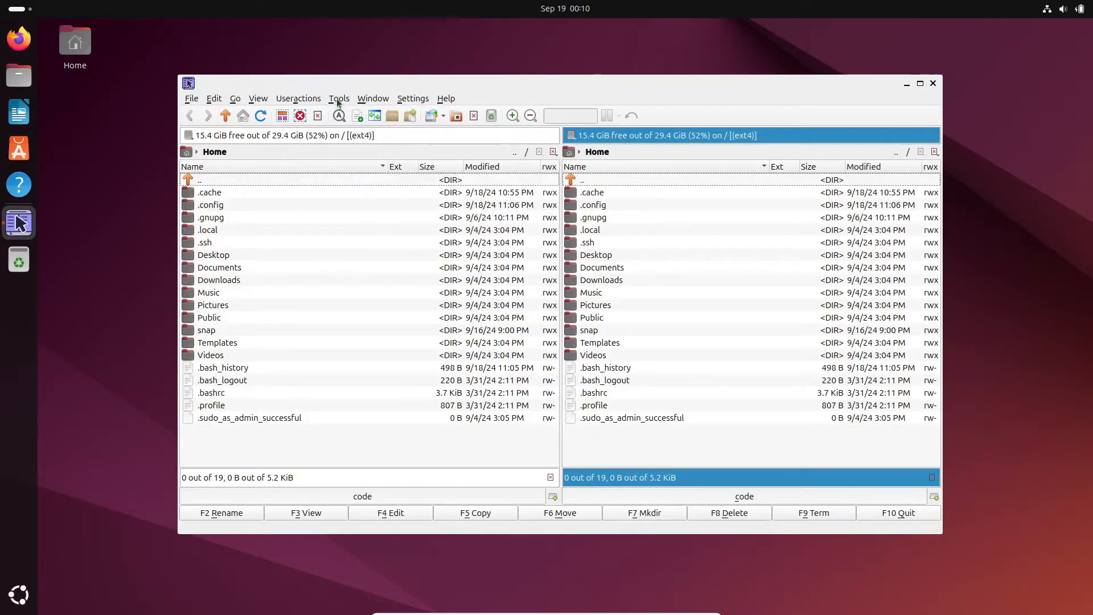
{"action": "left_click", "coordinate": [340, 98]}
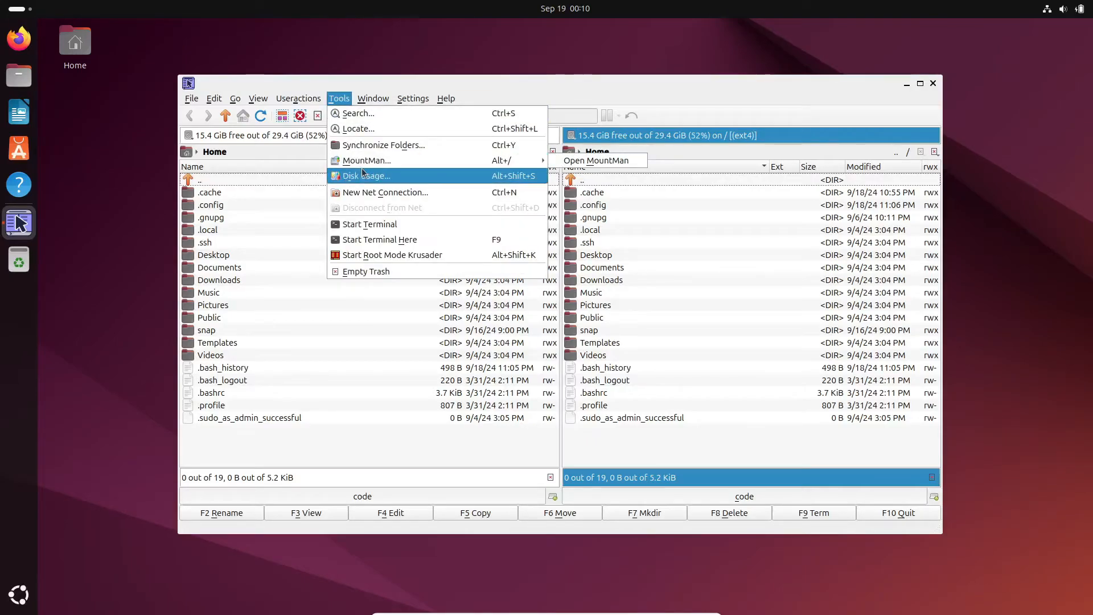
{"action": "left_click", "coordinate": [445, 98]}
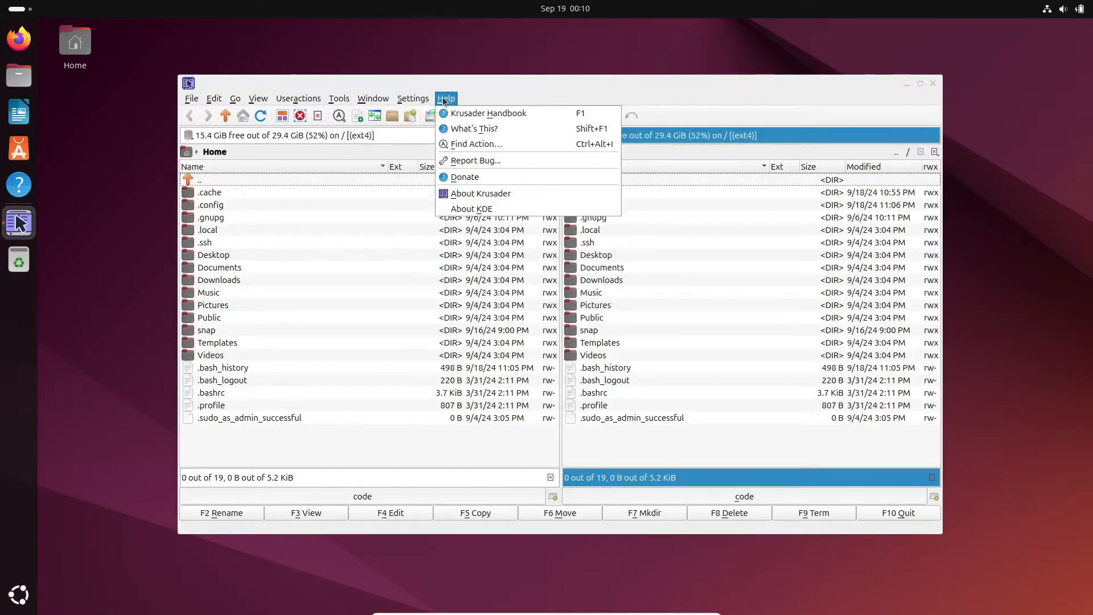
{"action": "left_click", "coordinate": [480, 194]}
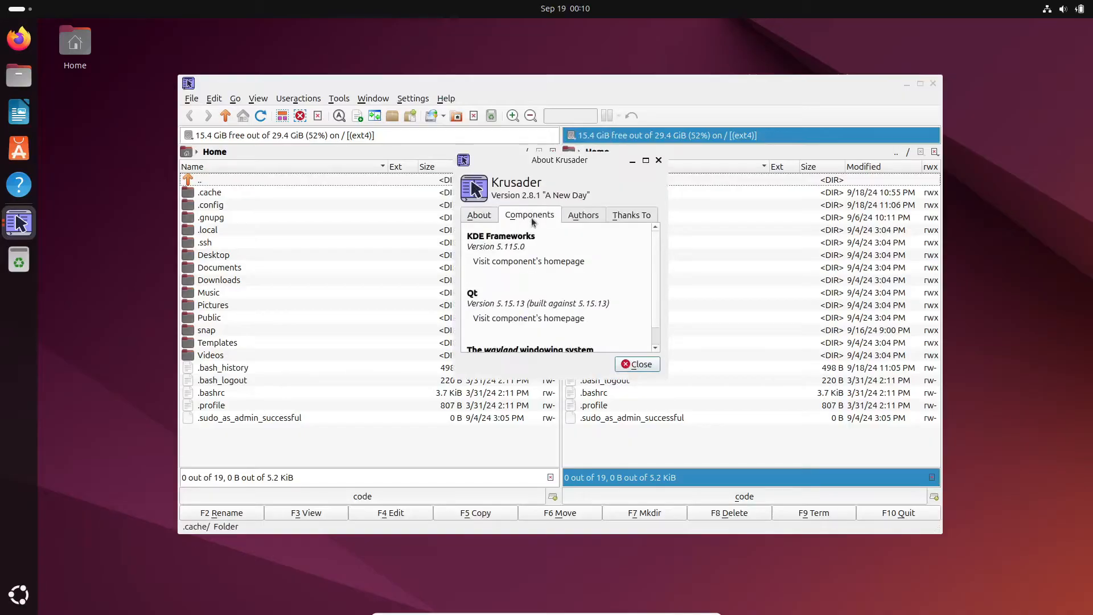
{"action": "left_click", "coordinate": [636, 364]}
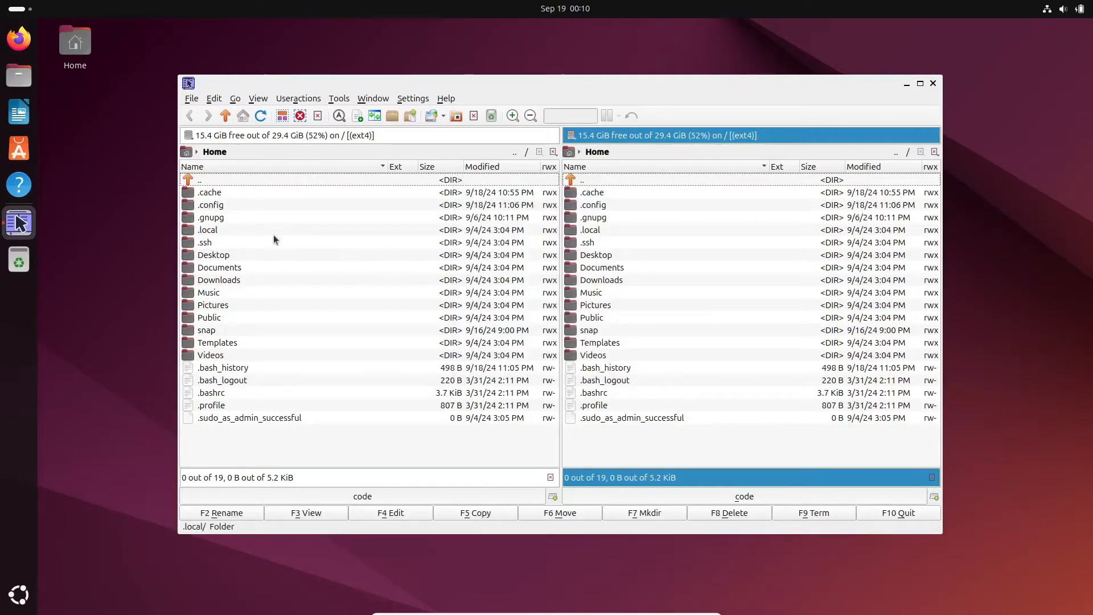
Browse the right panel into the empty Documents folder via the bookmarked places list
{"action": "double_click", "coordinate": [211, 355]}
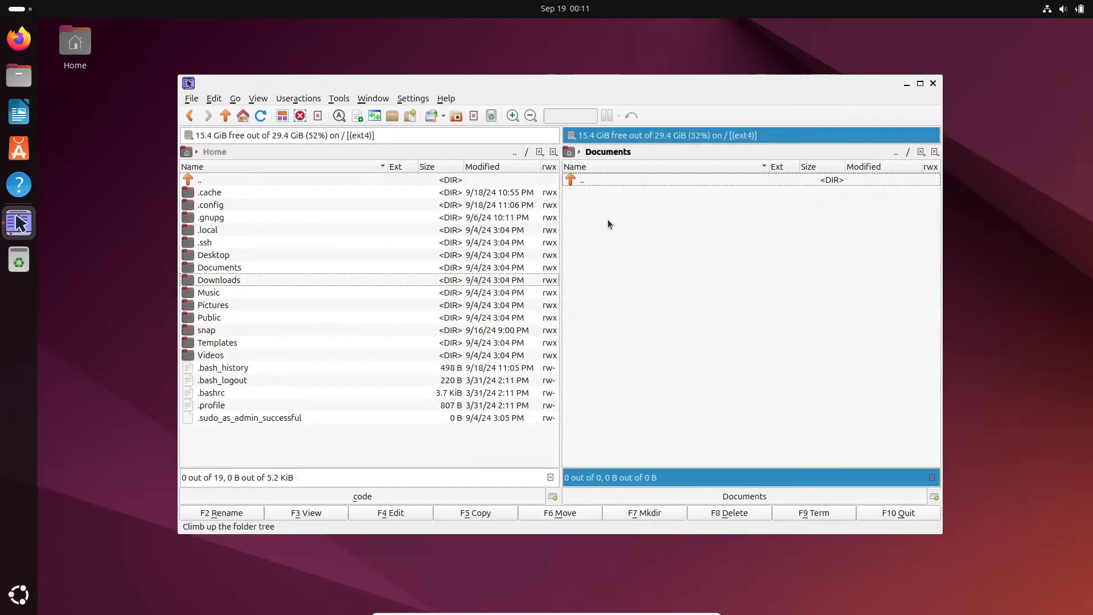
{"action": "left_click", "coordinate": [571, 152]}
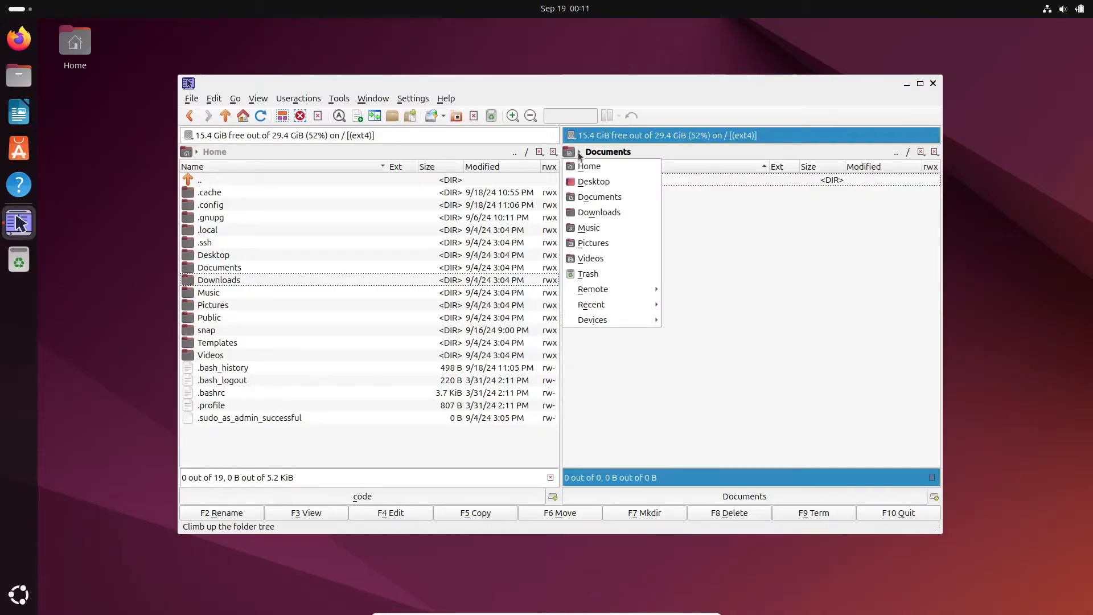
{"action": "left_click", "coordinate": [593, 181]}
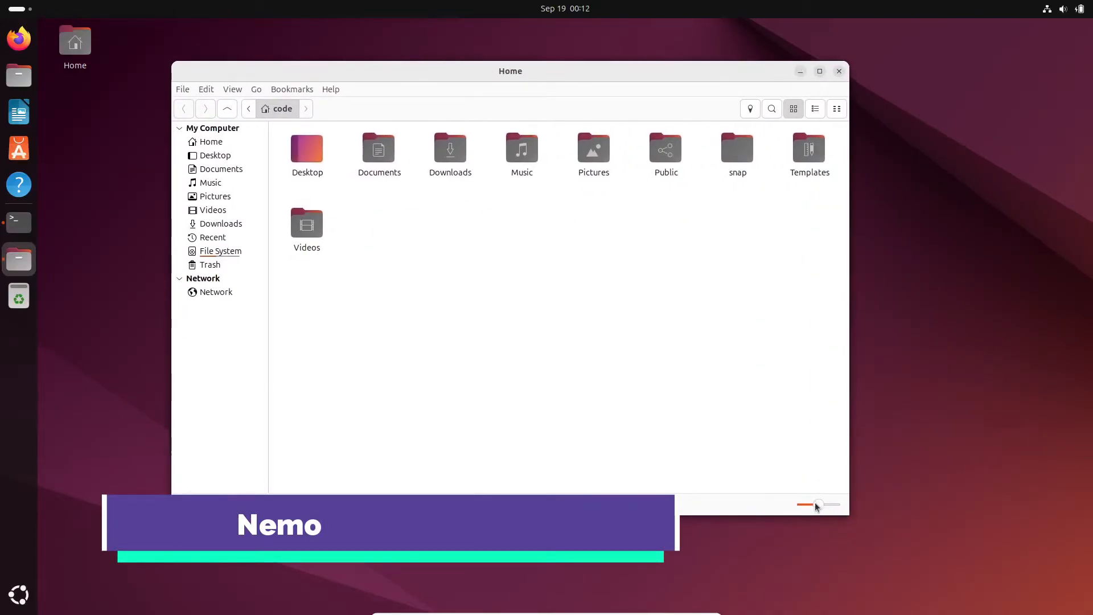
View Nemo's version 6.0.2 details from the Help menu and dismiss them
{"action": "left_click", "coordinate": [182, 89]}
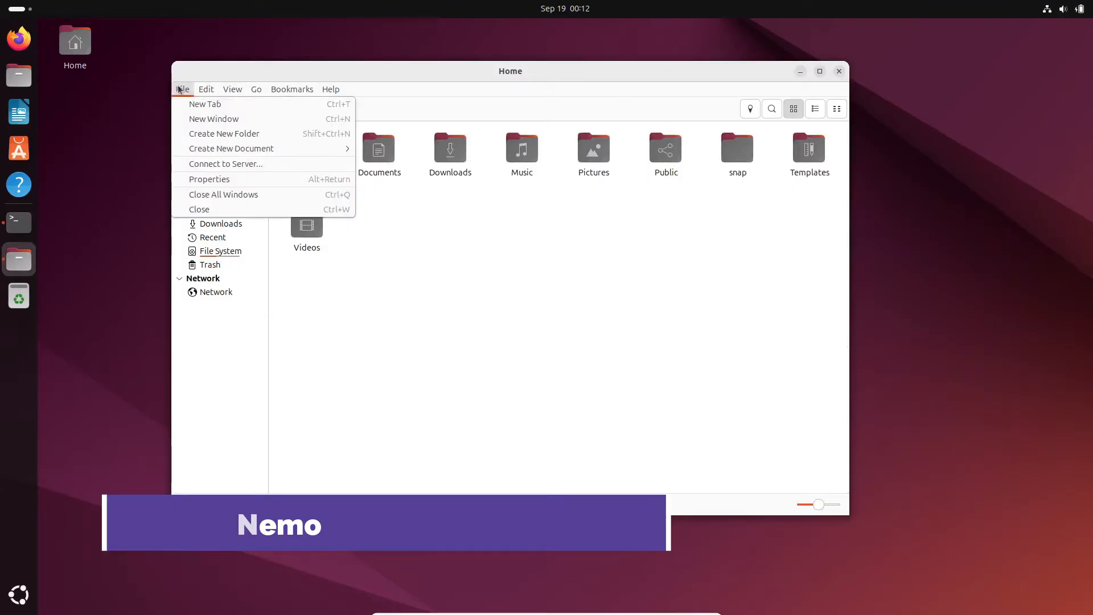
{"action": "left_click", "coordinate": [330, 88]}
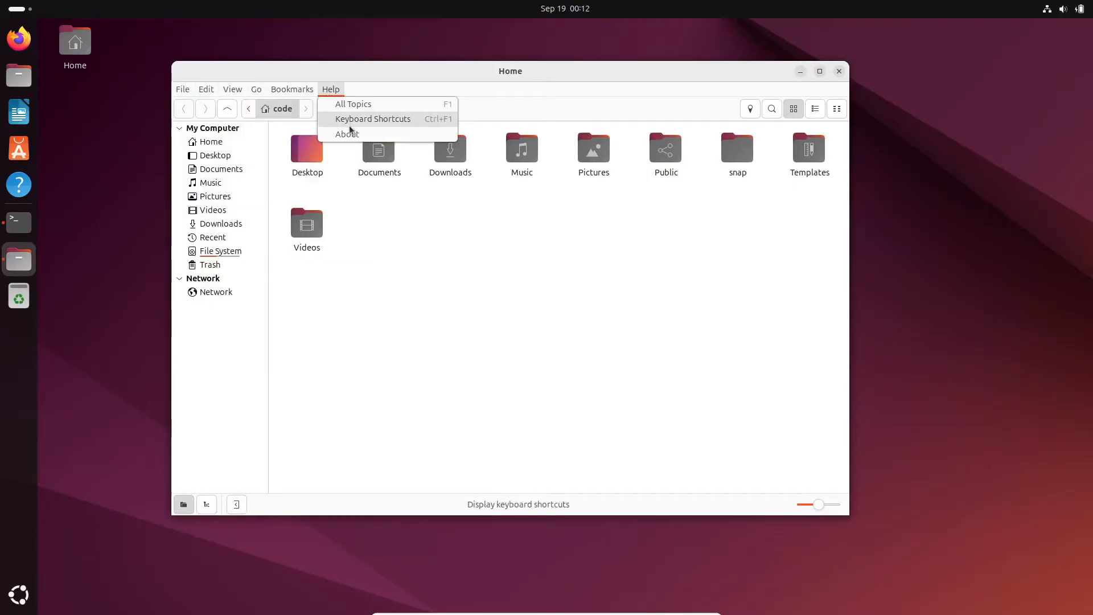
{"action": "left_click", "coordinate": [347, 134]}
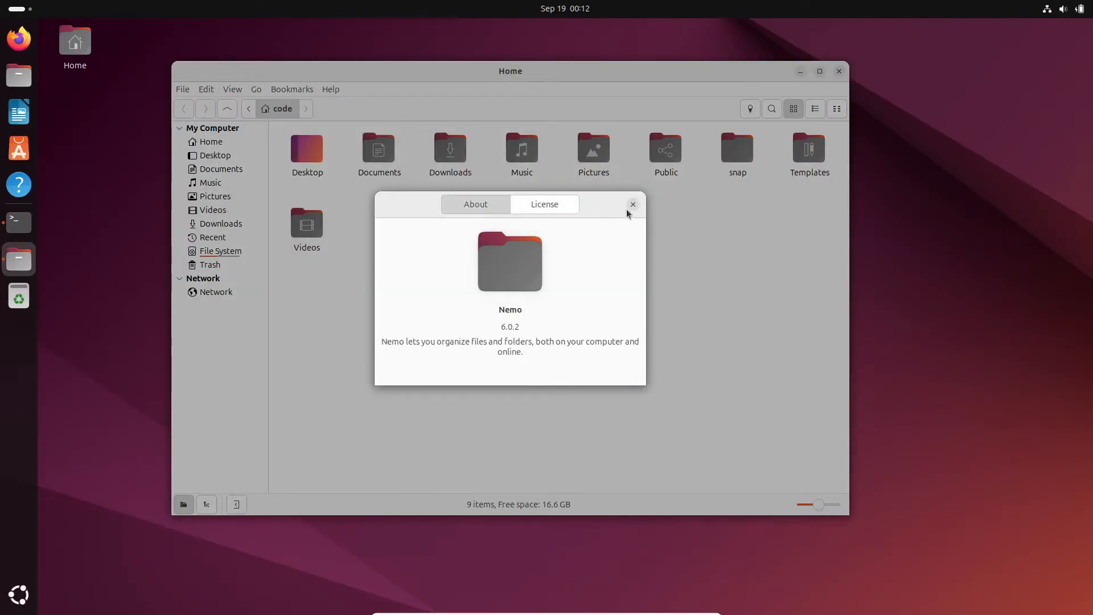
{"action": "left_click", "coordinate": [633, 204]}
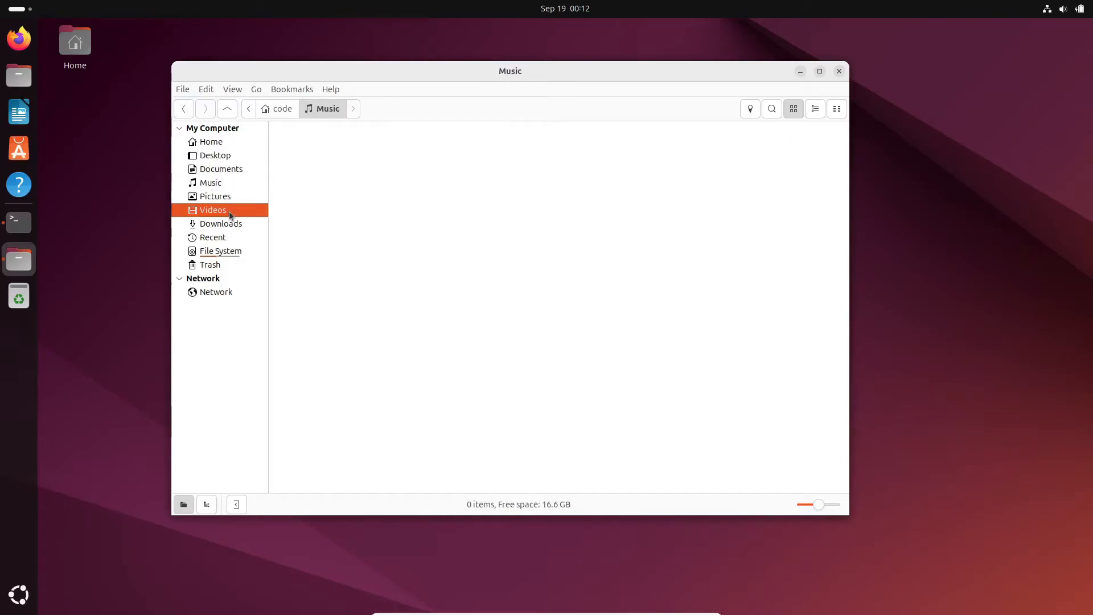
Browse Trash and the file system root as icons, then review display and list-column preferences
{"action": "left_click", "coordinate": [209, 264]}
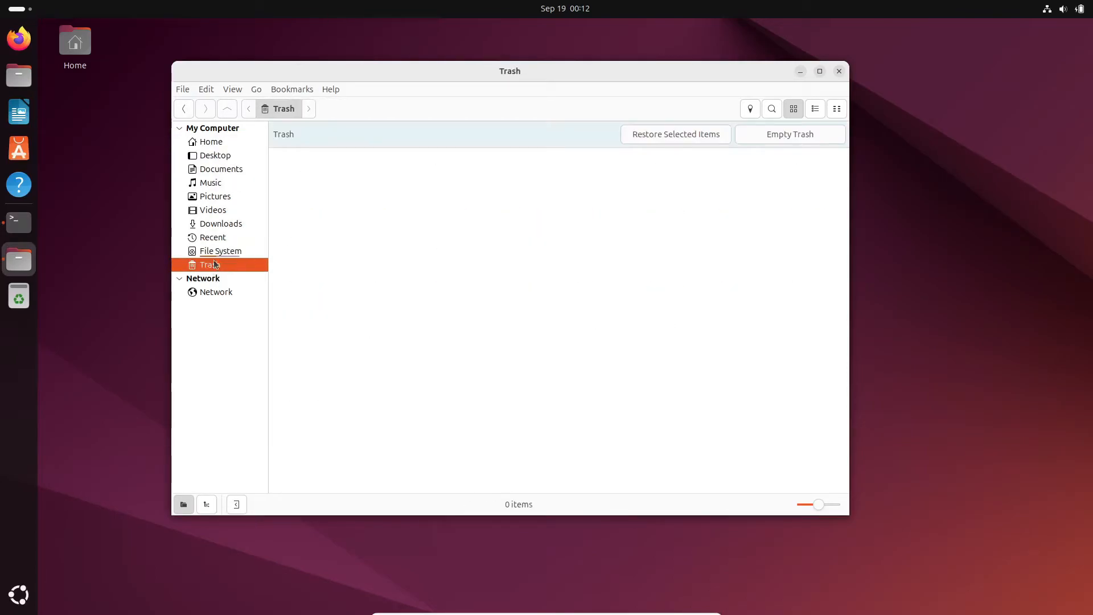
{"action": "left_click", "coordinate": [220, 250]}
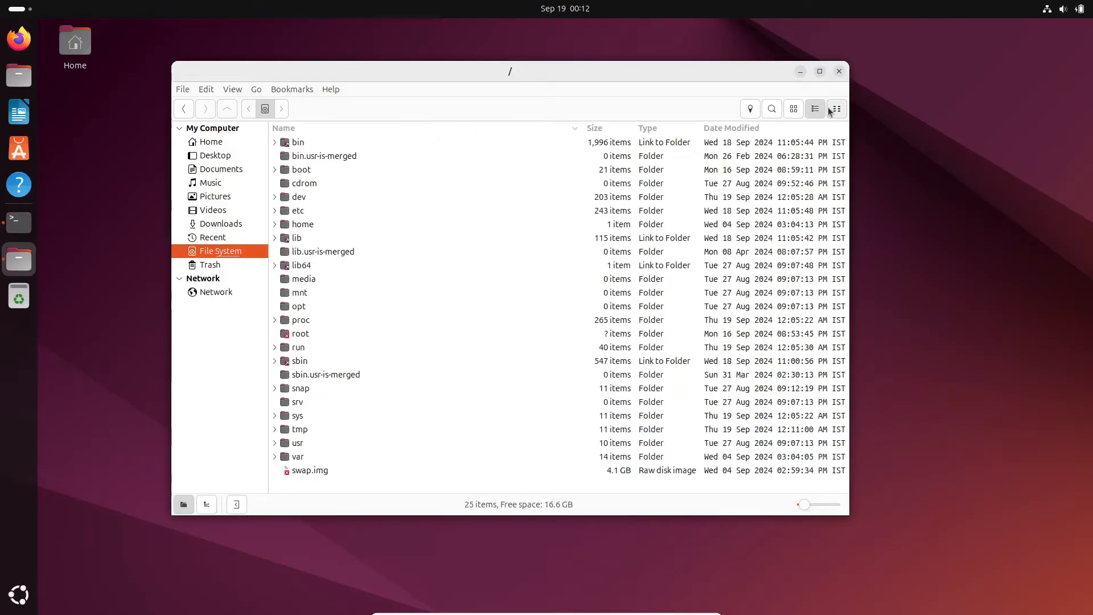
{"action": "left_click", "coordinate": [291, 89]}
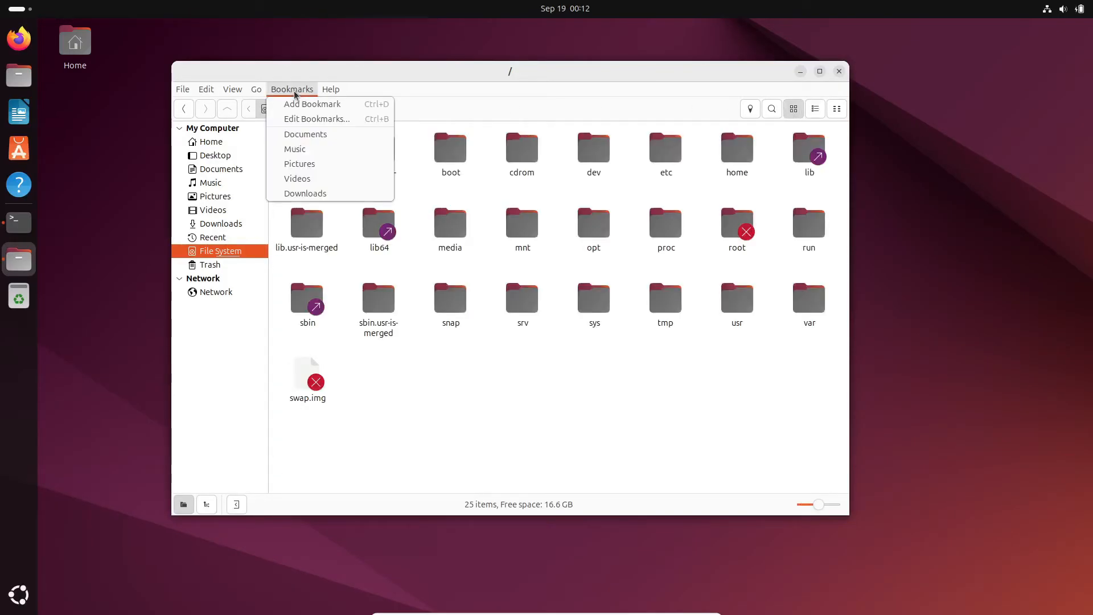
{"action": "left_click", "coordinate": [256, 89]}
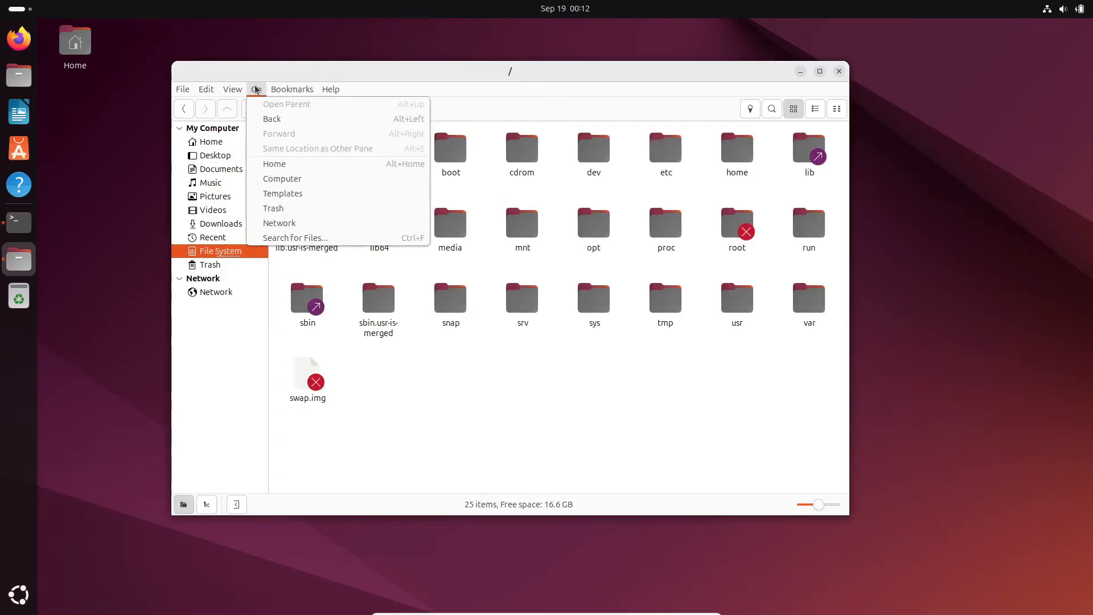
{"action": "left_click", "coordinate": [206, 89]}
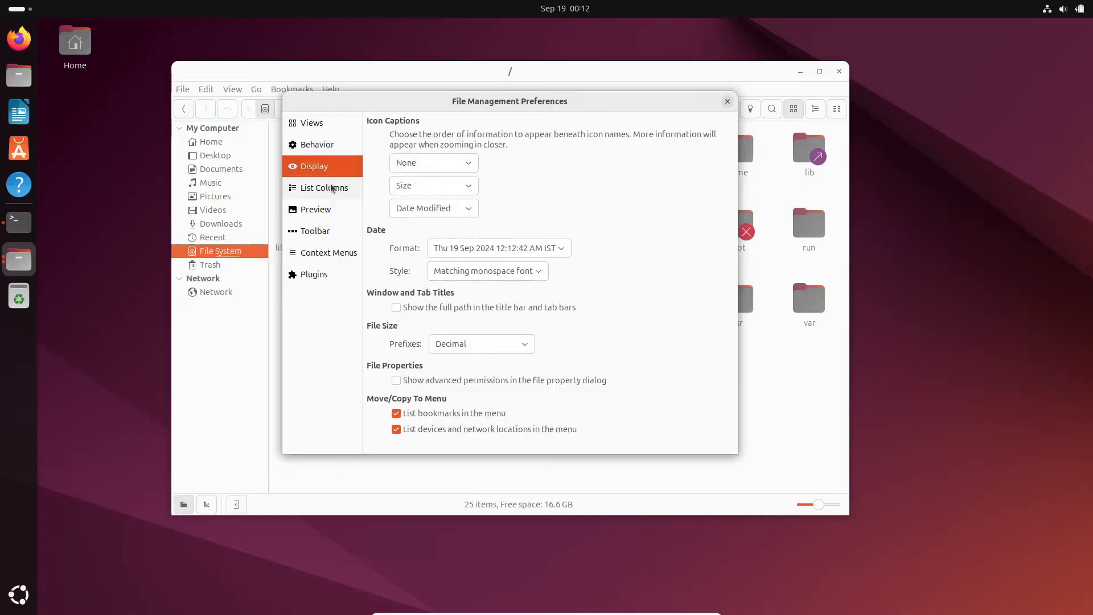
{"action": "left_click", "coordinate": [315, 231]}
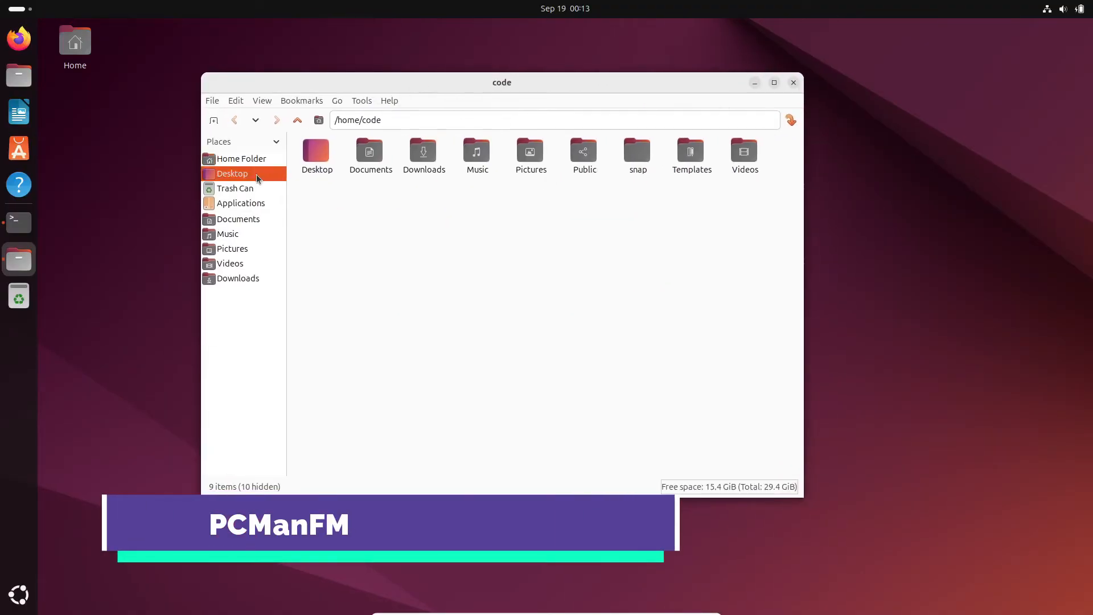
Browse Downloads and Applications in PCManFM, view its version 1.3.2 details and dismiss them
{"action": "left_click", "coordinate": [238, 278]}
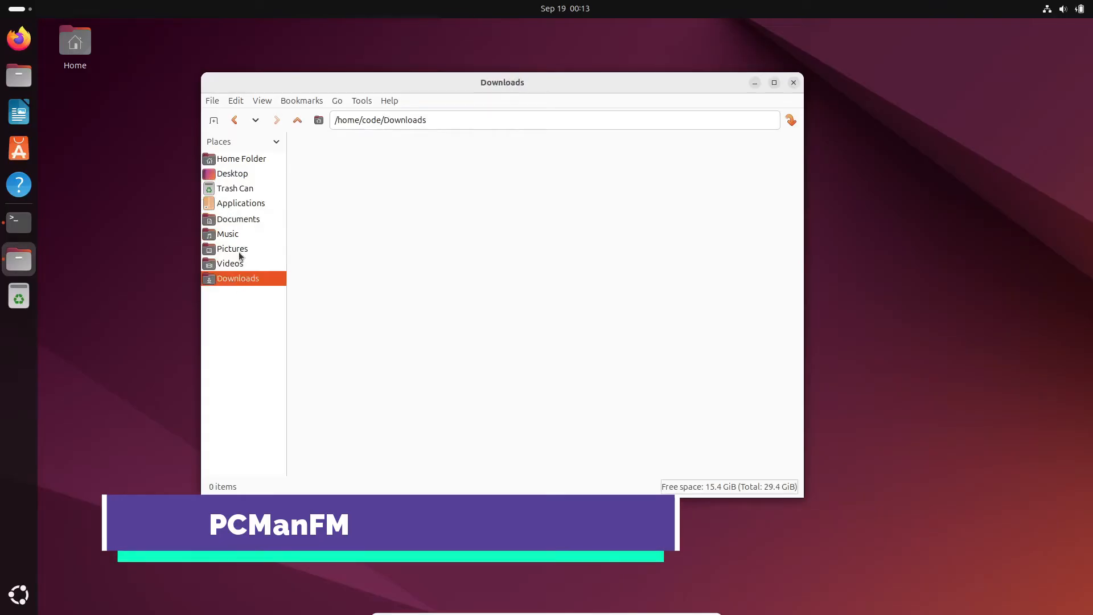
{"action": "left_click", "coordinate": [240, 202]}
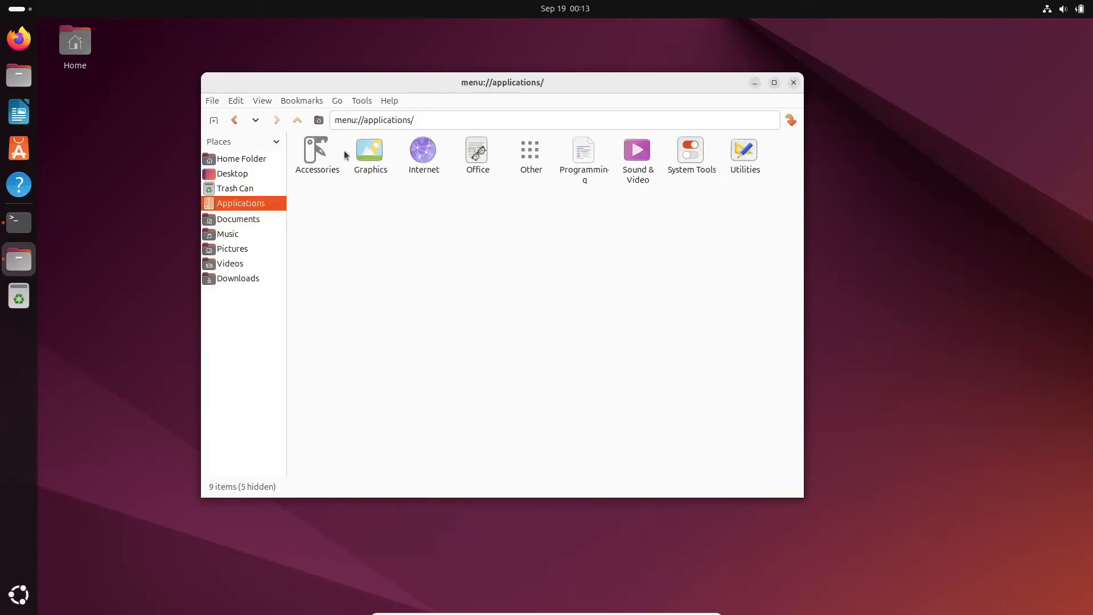
{"action": "left_click", "coordinate": [236, 100]}
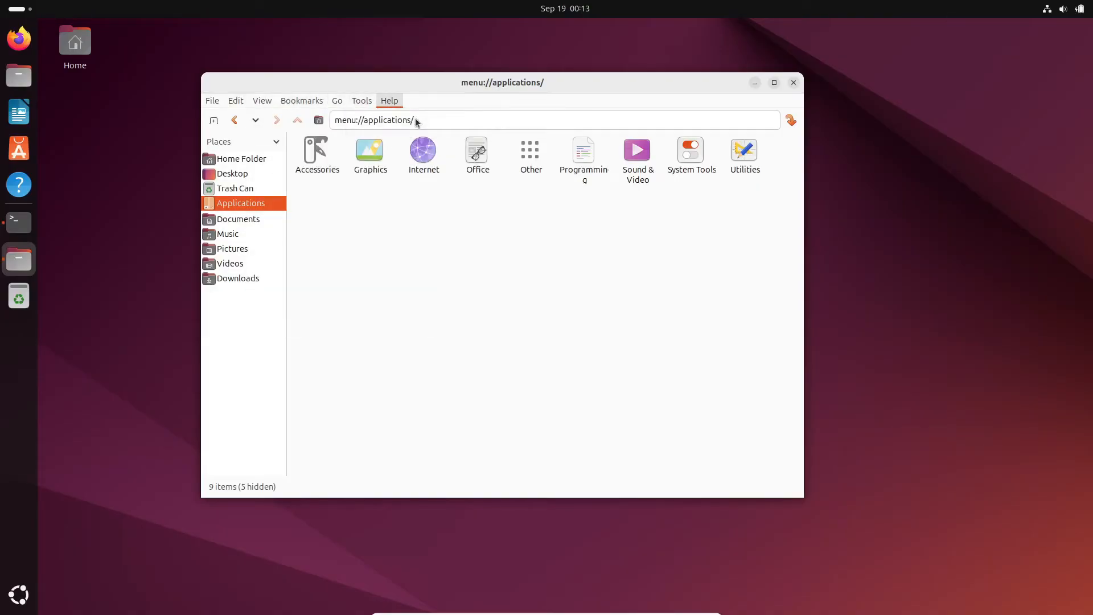
{"action": "left_click", "coordinate": [390, 101]}
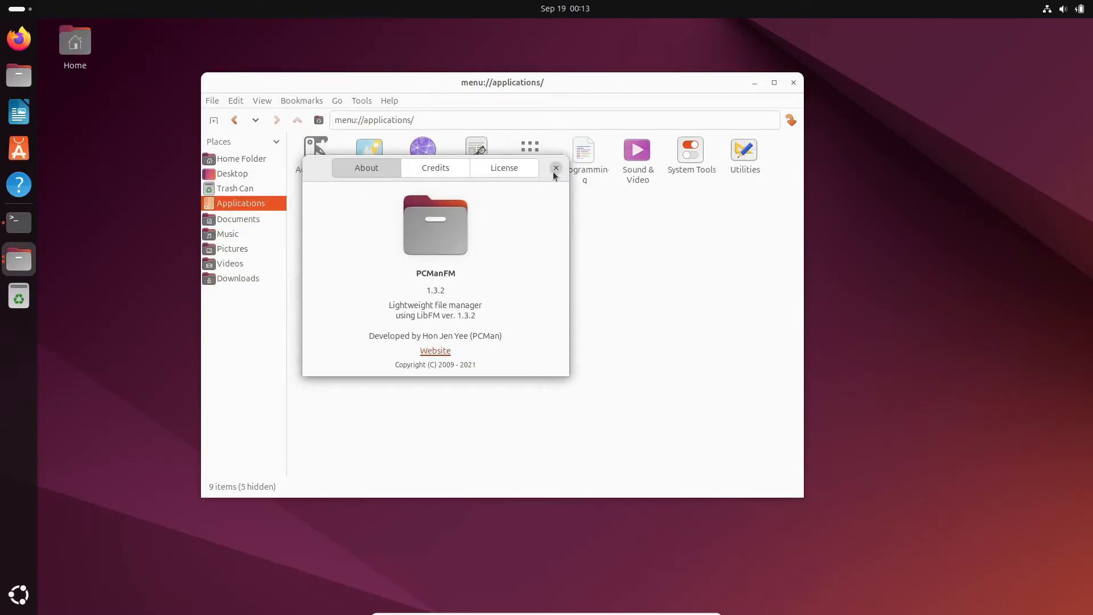
{"action": "left_click", "coordinate": [262, 100]}
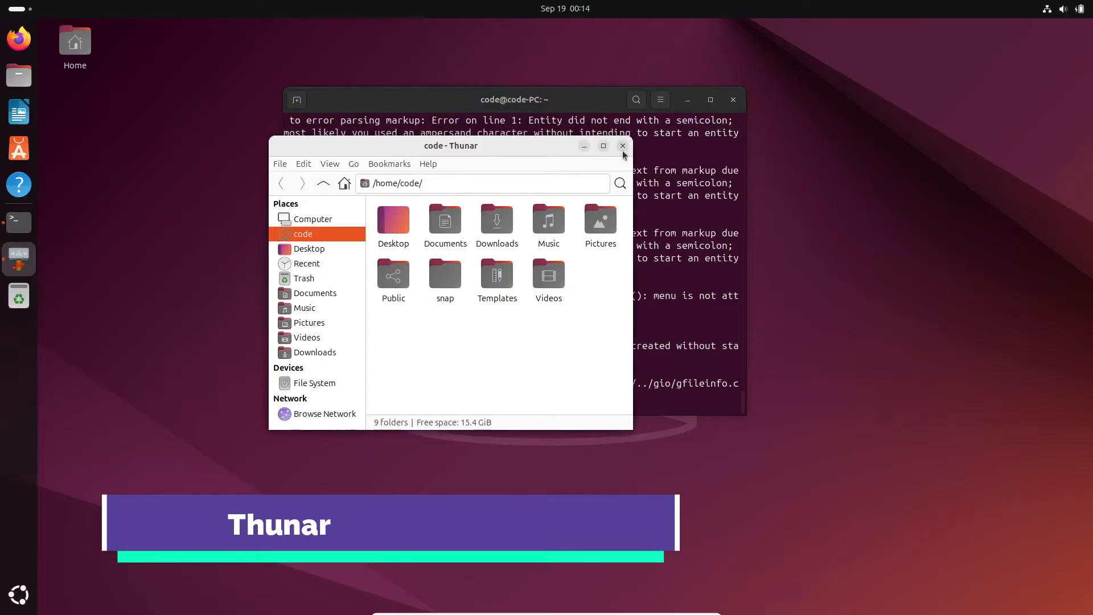
{"action": "mouse_move", "coordinate": [631, 427]}
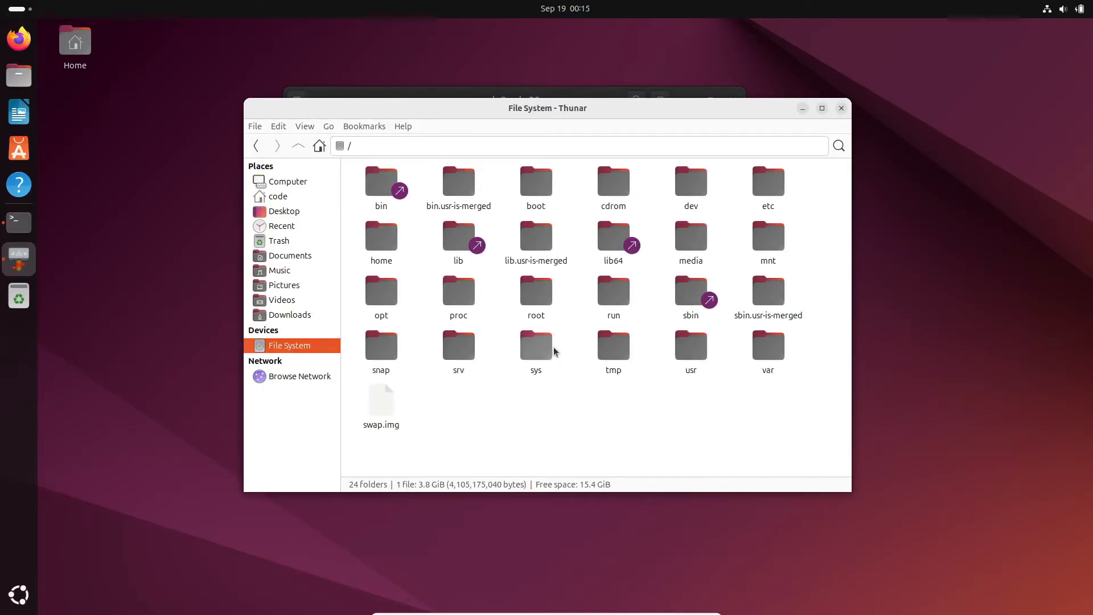
Peek into the empty opt folder, return to the file system root and show Thunar's bookmarks list
{"action": "double_click", "coordinate": [536, 349]}
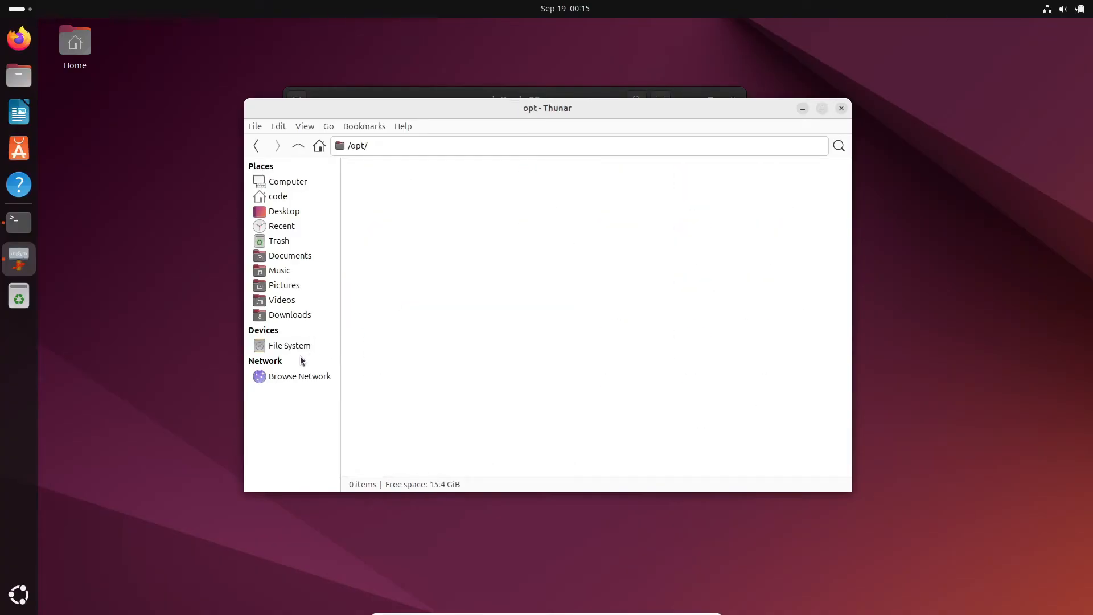
{"action": "left_click", "coordinate": [288, 345]}
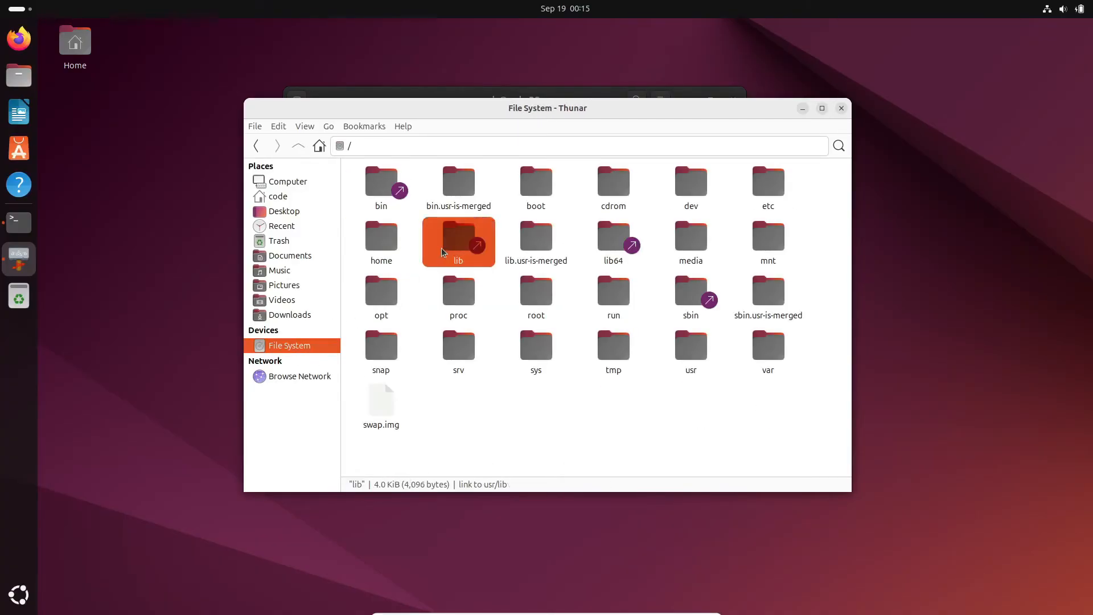
{"action": "left_click", "coordinate": [363, 126]}
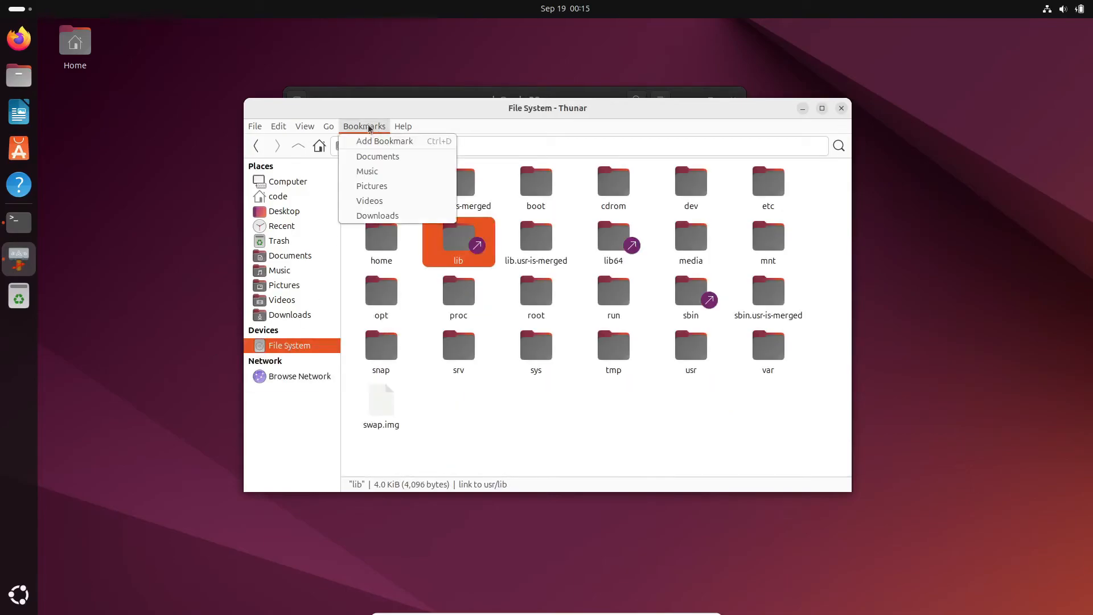
{"action": "left_click", "coordinate": [254, 126]}
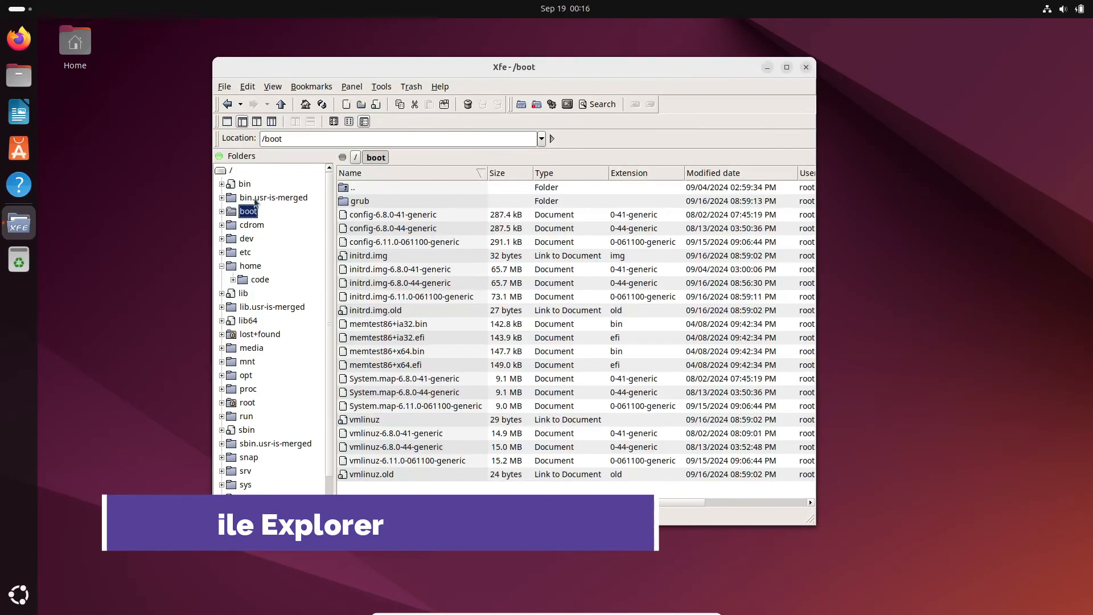
Show the proc folder and inspect the root folder's properties in Xfe
{"action": "left_click", "coordinate": [251, 238]}
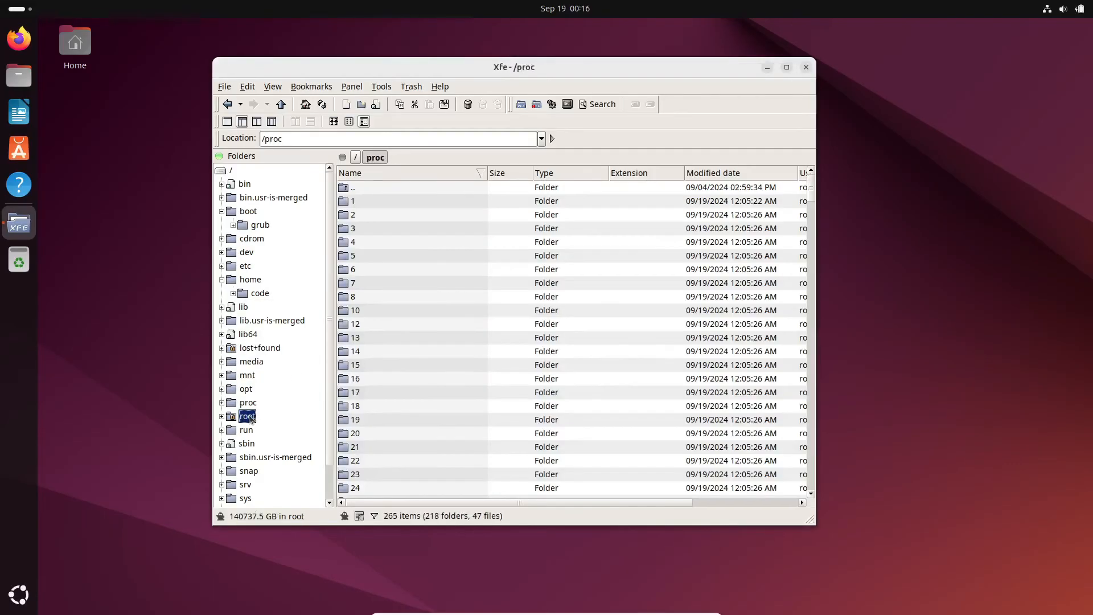
{"action": "left_click", "coordinate": [224, 87]}
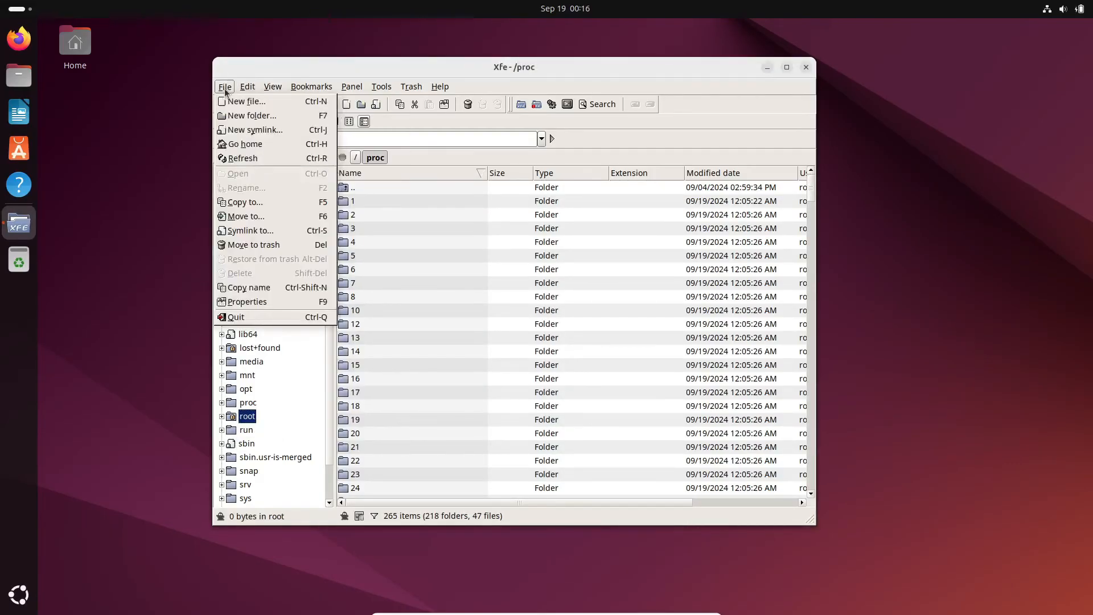
{"action": "left_click", "coordinate": [246, 301]}
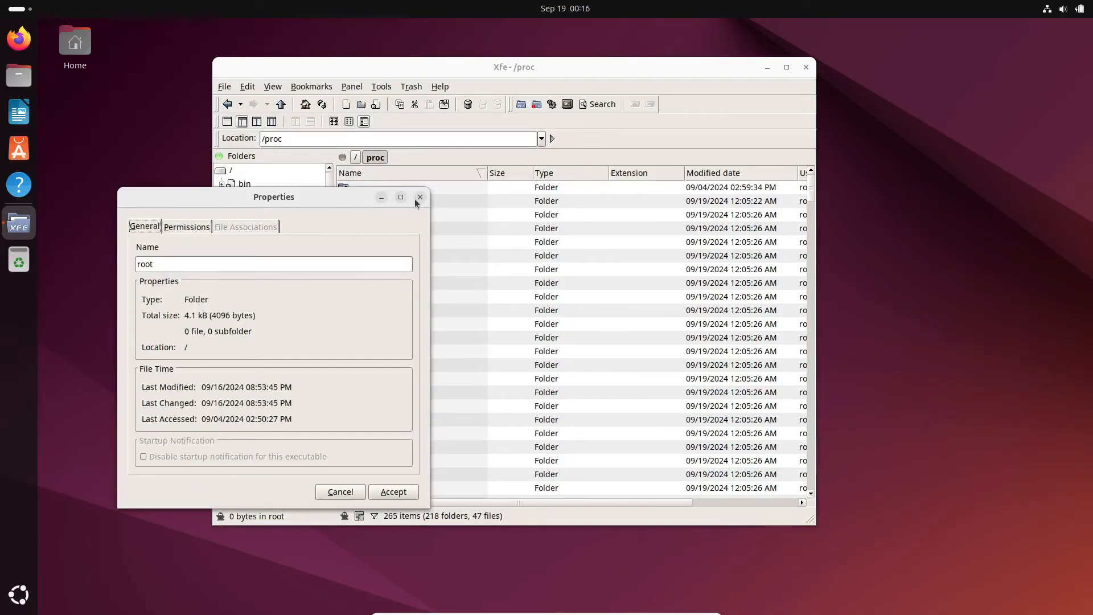
{"action": "left_click", "coordinate": [381, 87]}
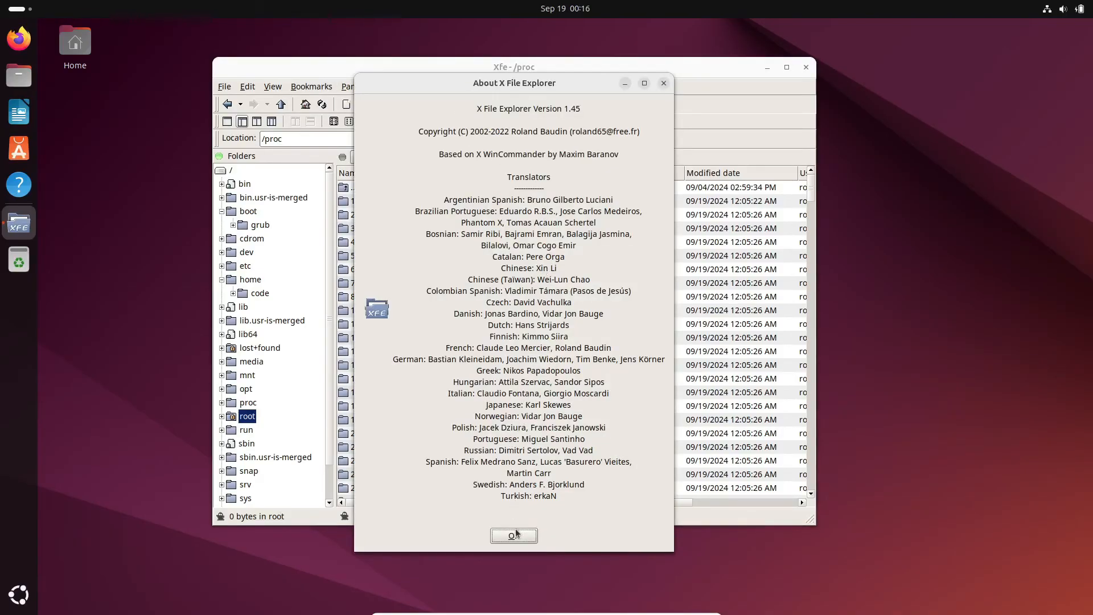
Dismiss Xfe's version 1.45 details and quit Xfe, leaving the desktop
{"action": "left_click", "coordinate": [514, 535]}
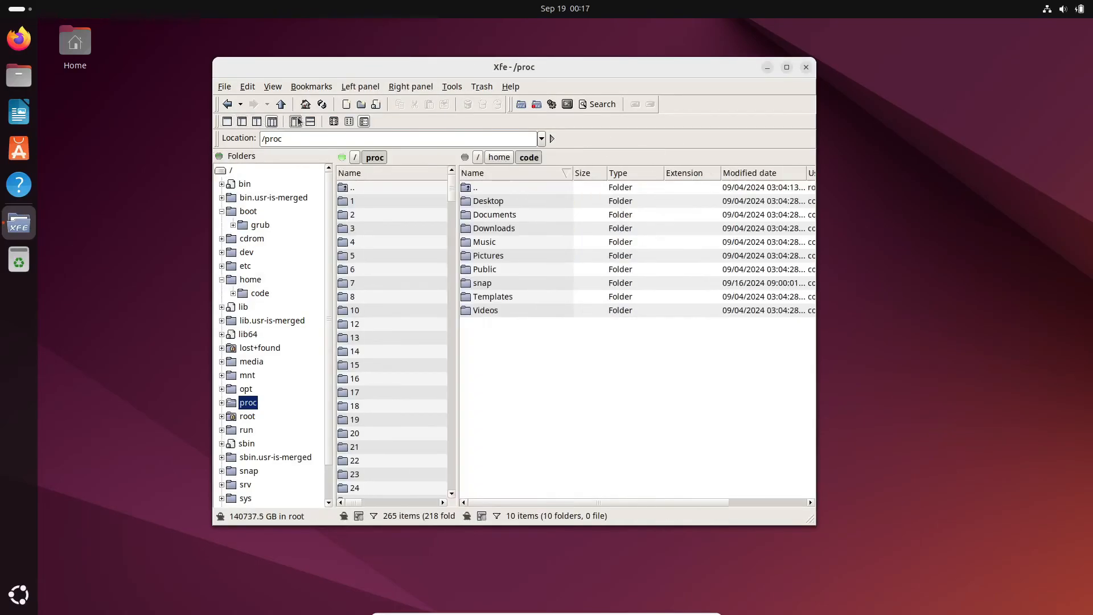
{"action": "left_click", "coordinate": [806, 67]}
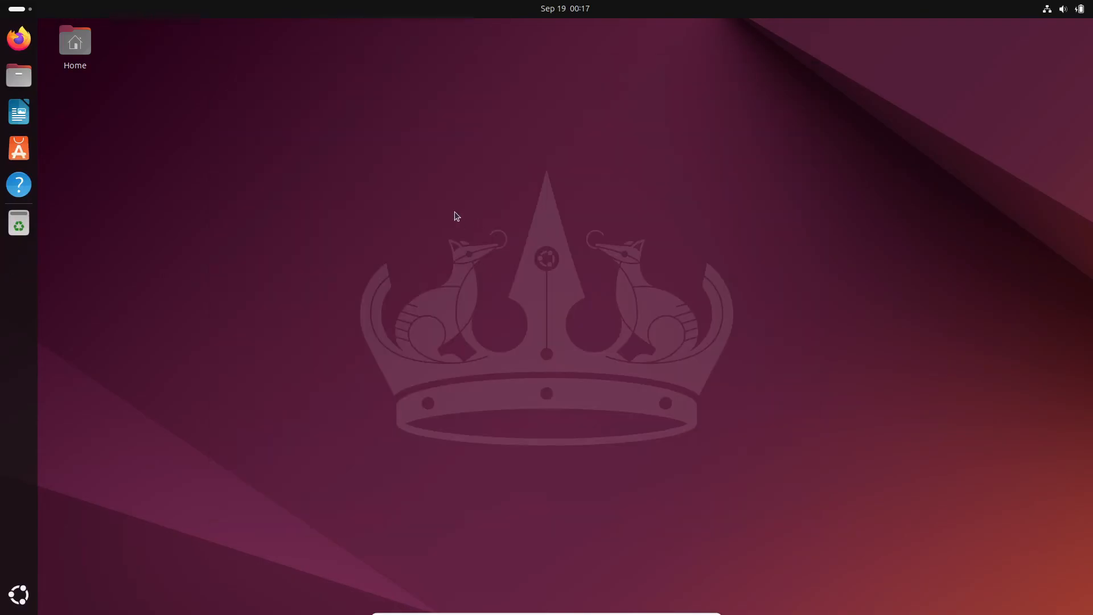
{"action": "mouse_move", "coordinate": [20, 75]}
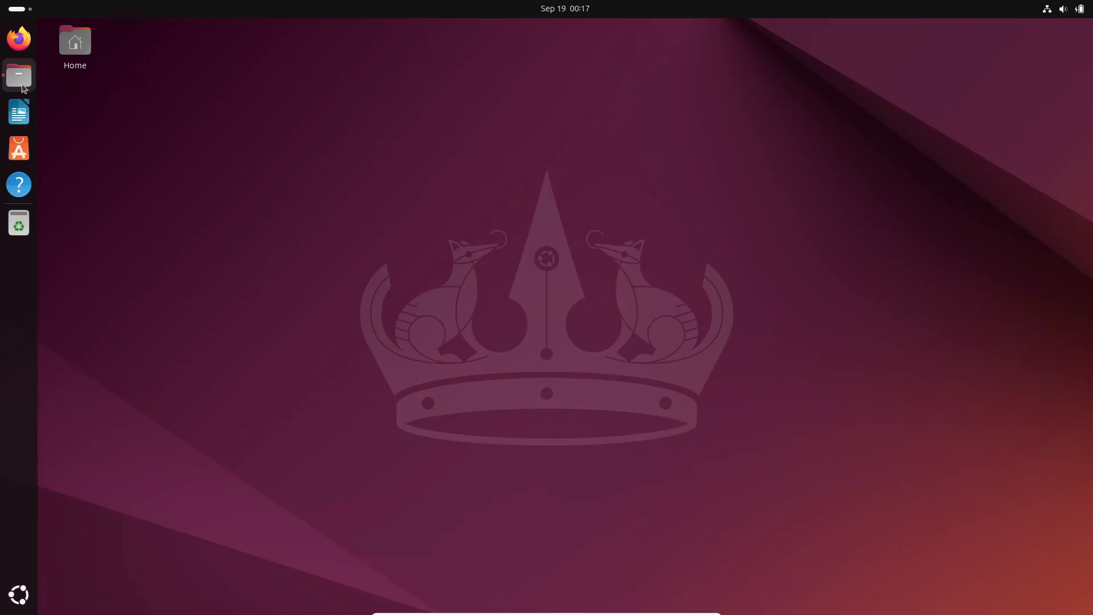
Launch GNOME Files, look into the empty Music folder and return Home
{"action": "left_click", "coordinate": [18, 75]}
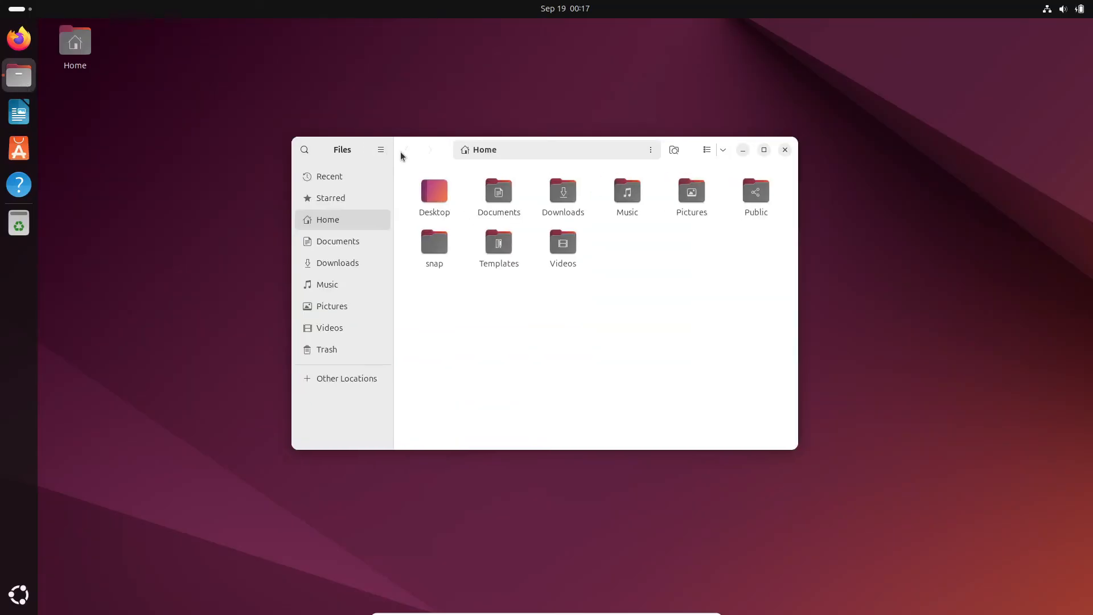
{"action": "left_click", "coordinate": [381, 149]}
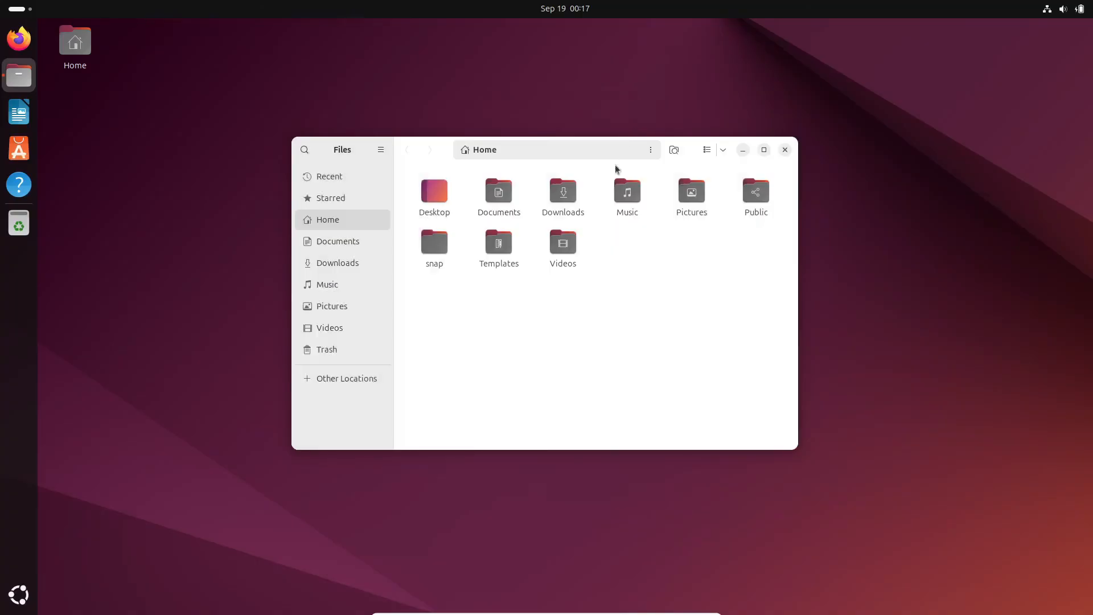
{"action": "double_click", "coordinate": [627, 191]}
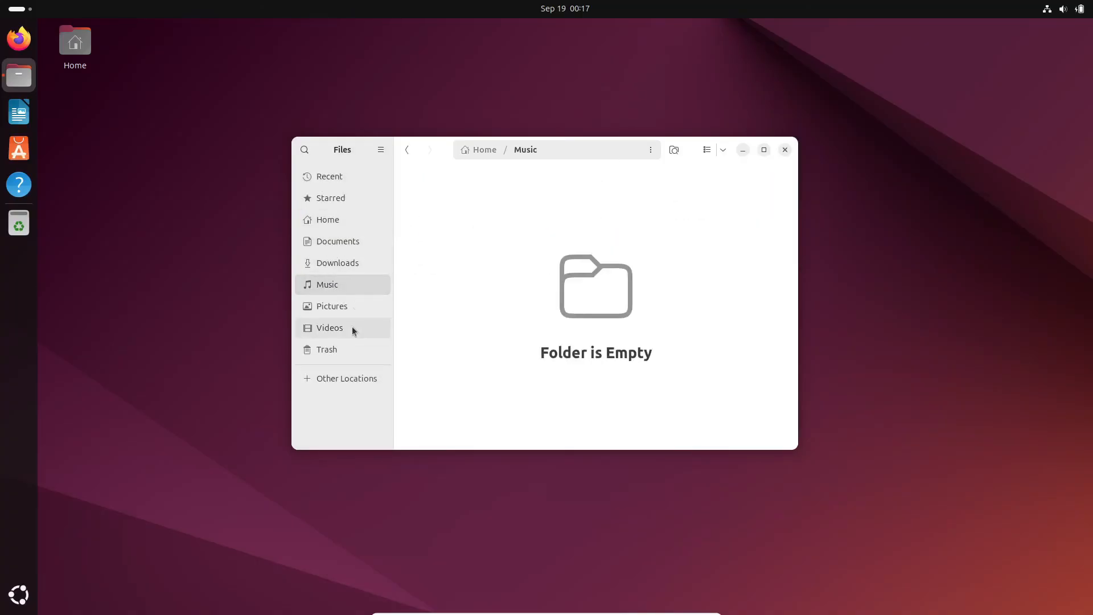
{"action": "left_click", "coordinate": [328, 220]}
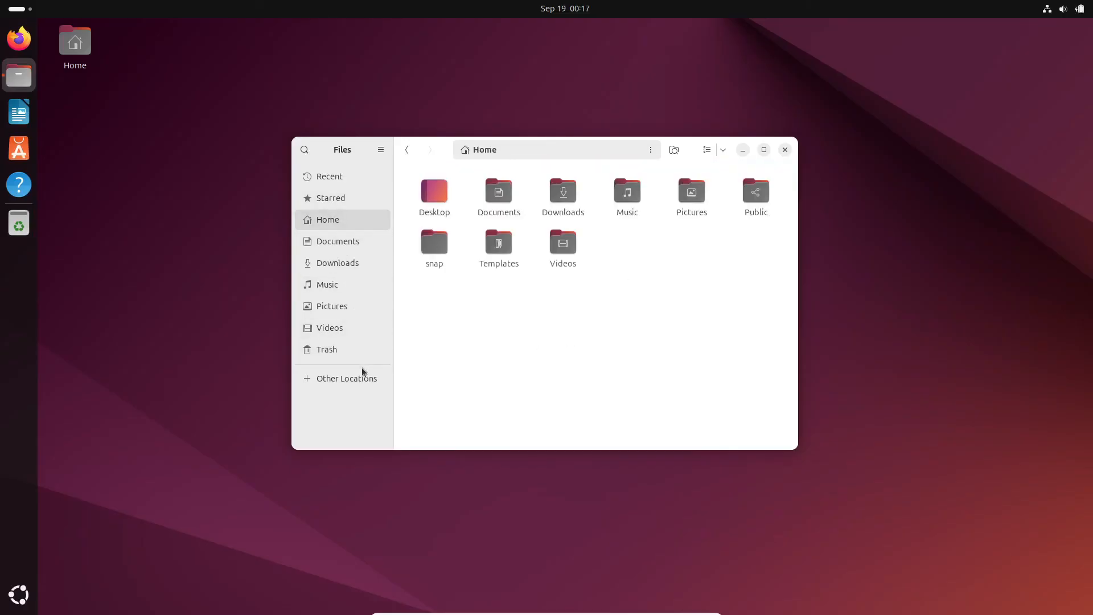
Browse the Ubuntu root drive under Other Locations, then close Files back to the desktop
{"action": "left_click", "coordinate": [347, 378]}
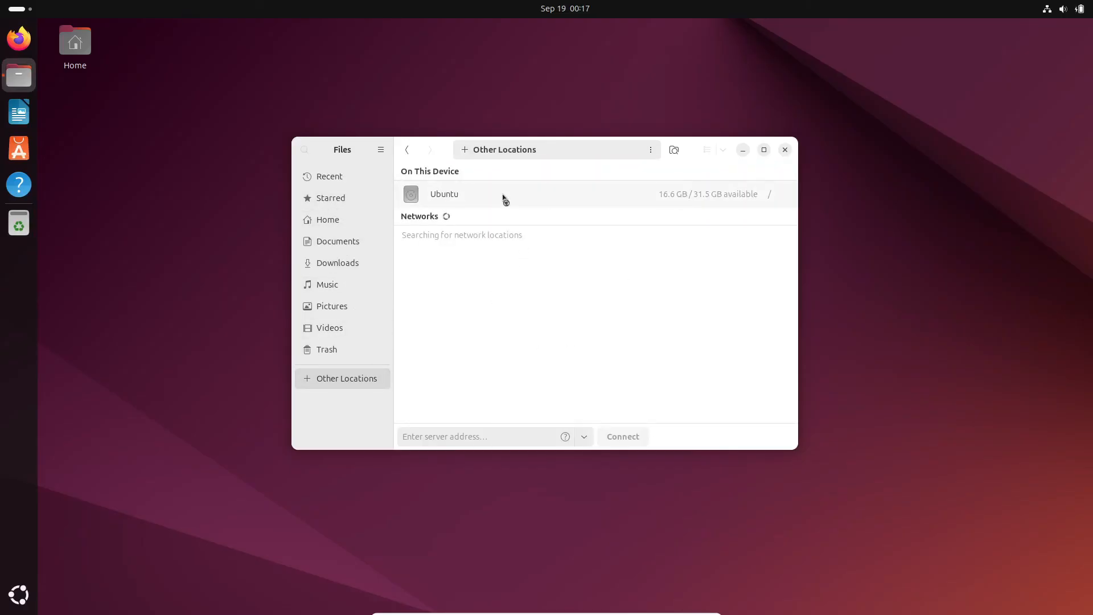
{"action": "double_click", "coordinate": [444, 193]}
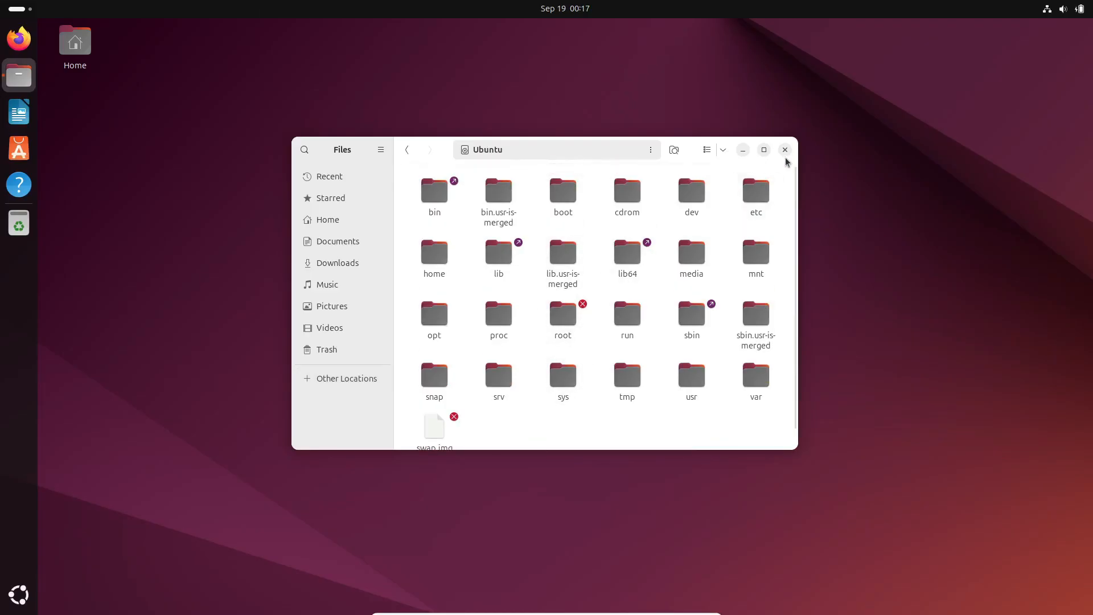
{"action": "left_click", "coordinate": [564, 8]}
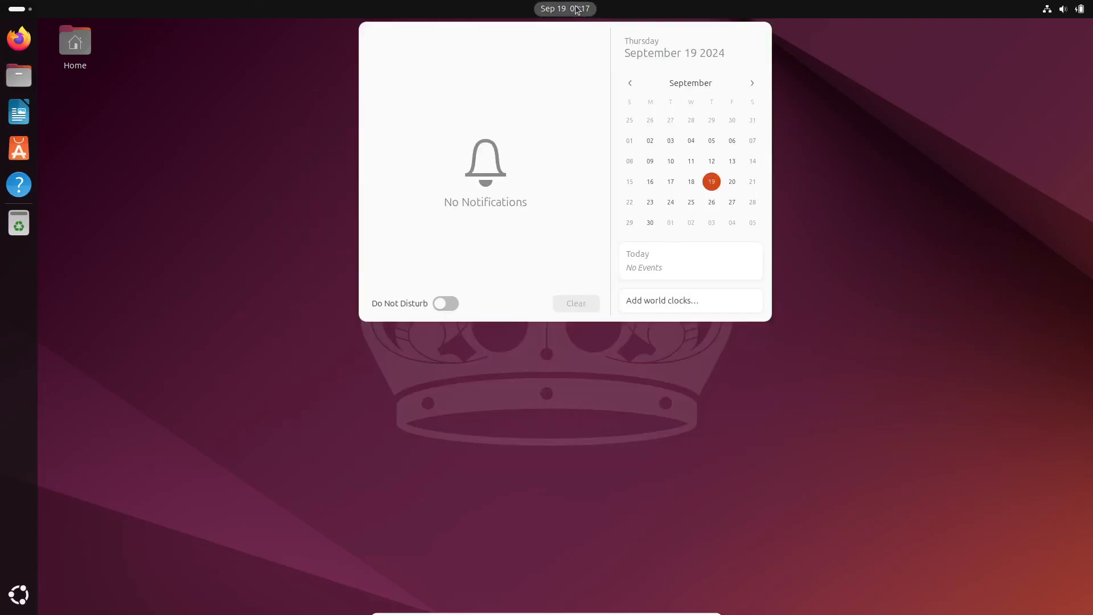
{"action": "left_click", "coordinate": [565, 8]}
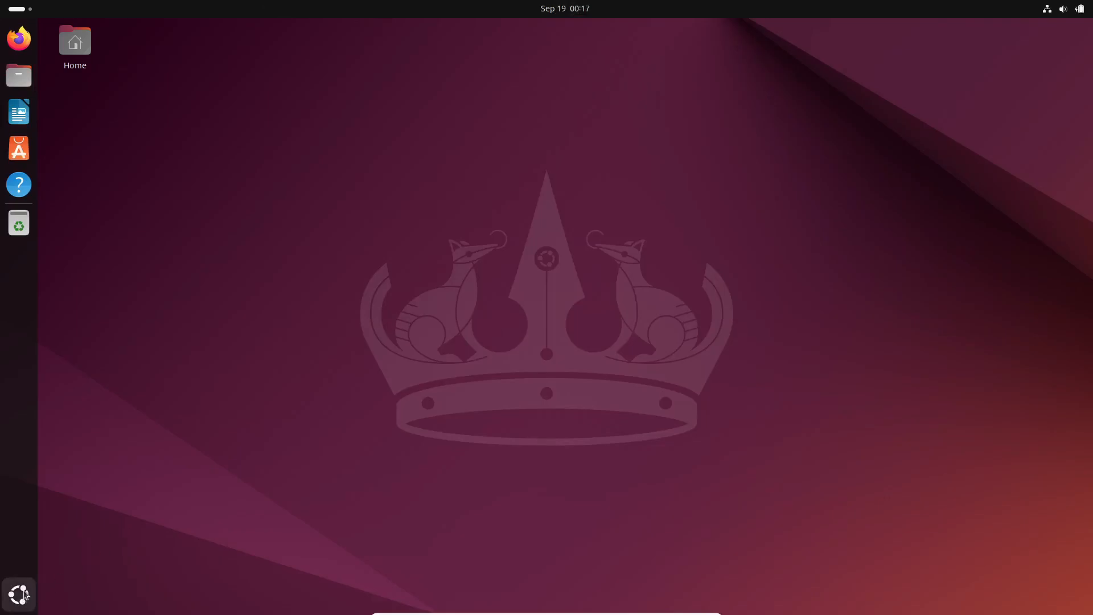